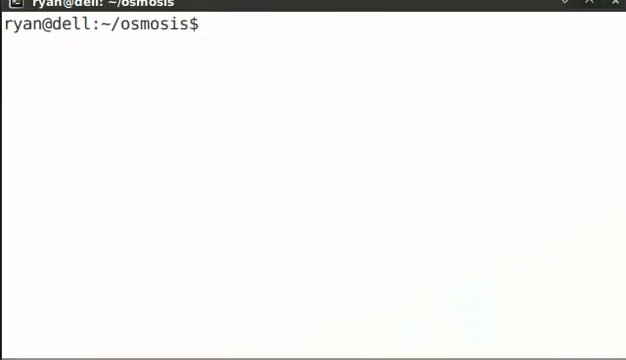
Step: Start Python and evaluate the single-quoted literal 'this is a string'
text(python)
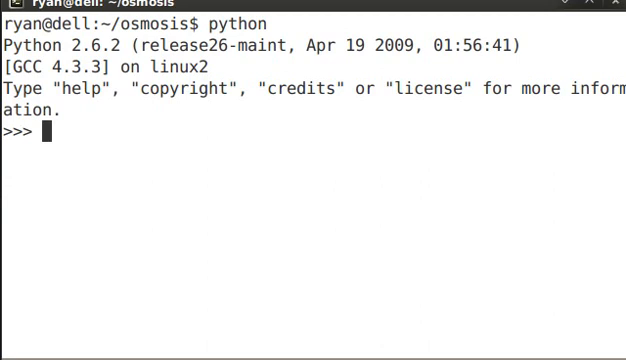
text(')
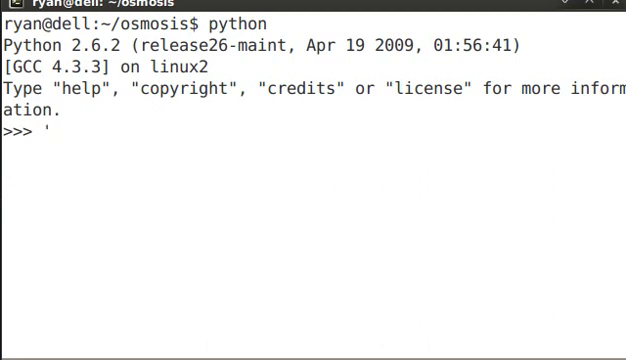
text(this is a strin)
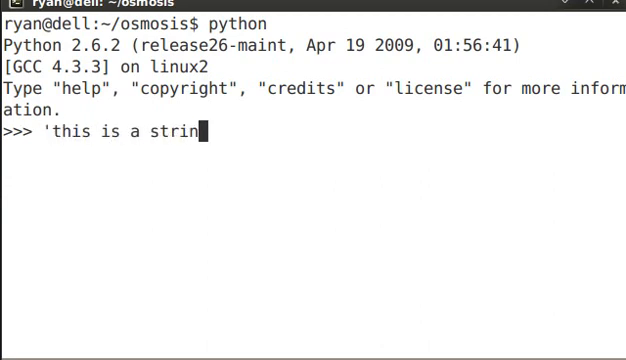
key(Return)
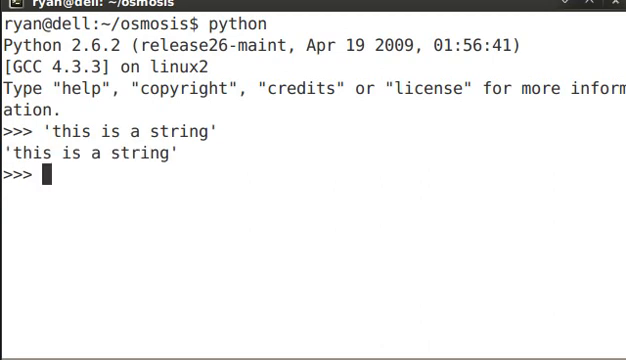
Step: Evaluate the double-quoted literal "this is also a string"
text(")
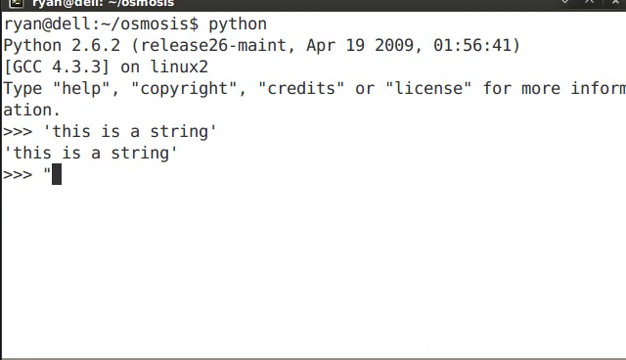
text(this is also)
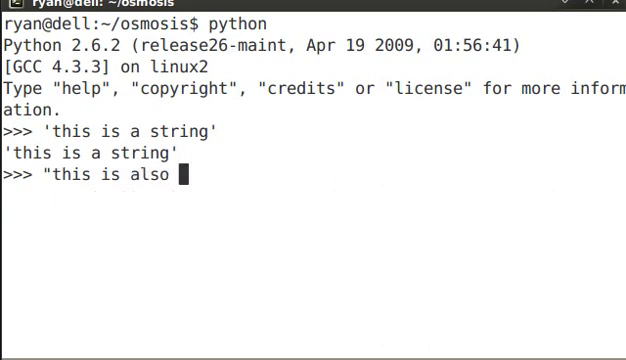
text(a string")
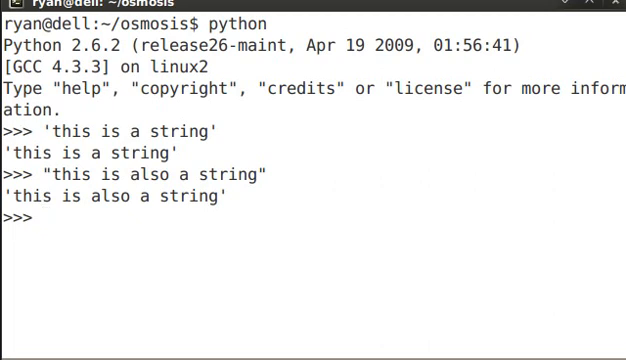
Step: Evaluate "Ryan's hat" inside double quotes
text(")
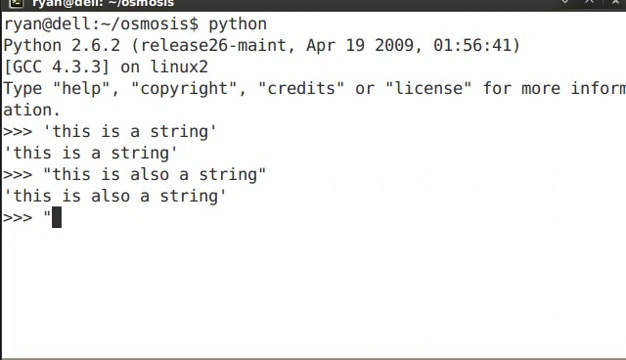
text(Ryan')
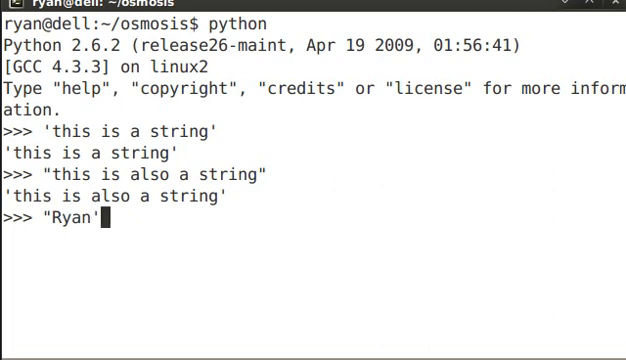
text(s hat)
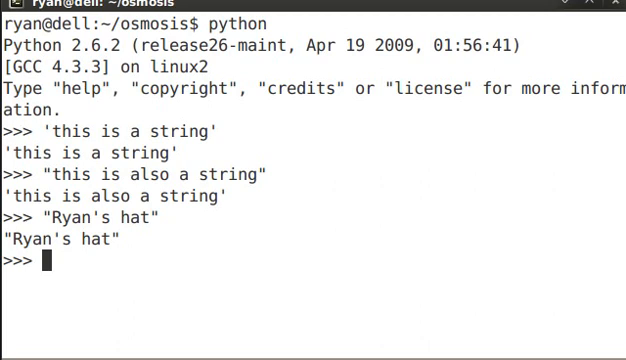
Step: Evaluate 'Ryan\'s hat' in single quotes with the apostrophe escaped
text(')
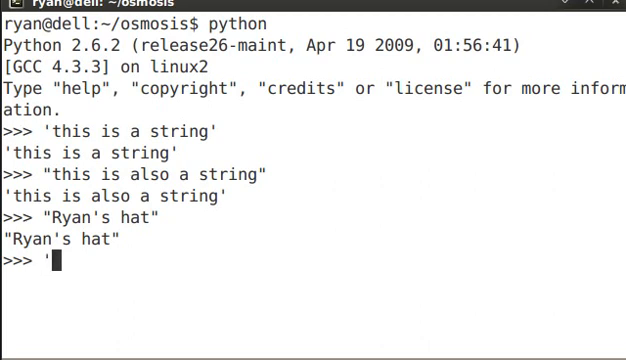
text(Ryan\)
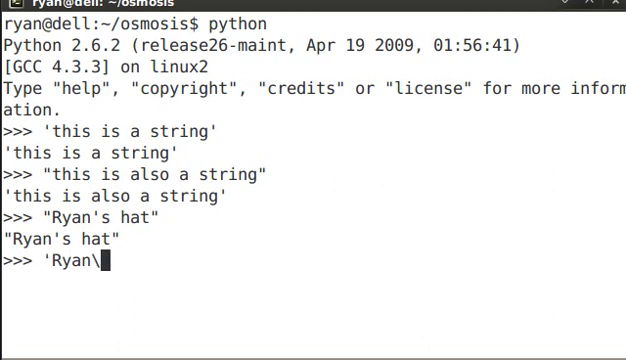
text('s hat)
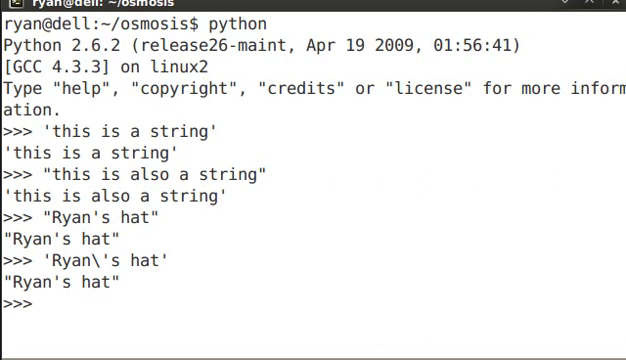
Step: Enter 'this is a really long string that I would like to continue for us' across three backslash-continued lines
text('this is a)
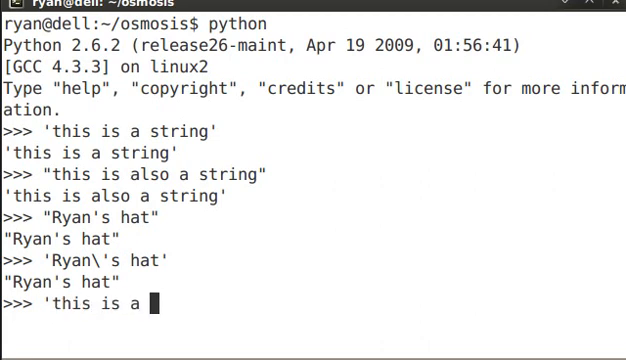
text(really lon)
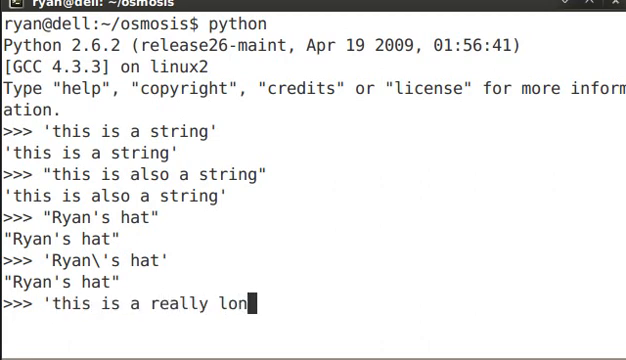
text(g string\)
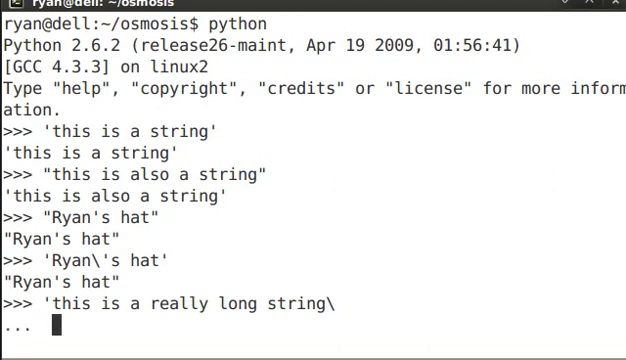
text(that I would)
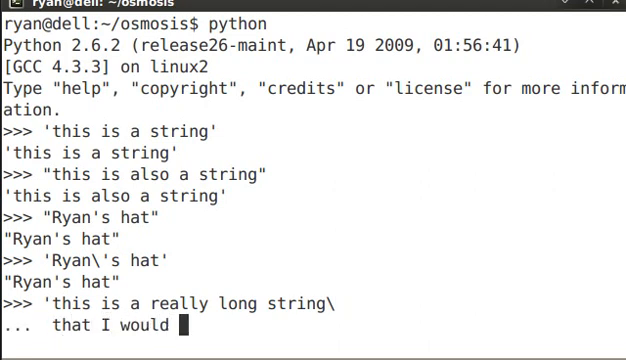
text(like to contin)
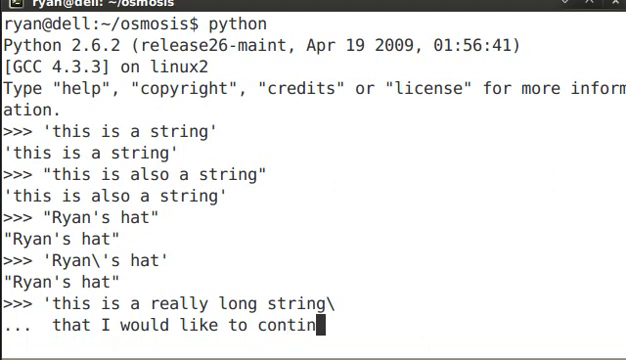
text(ue\)
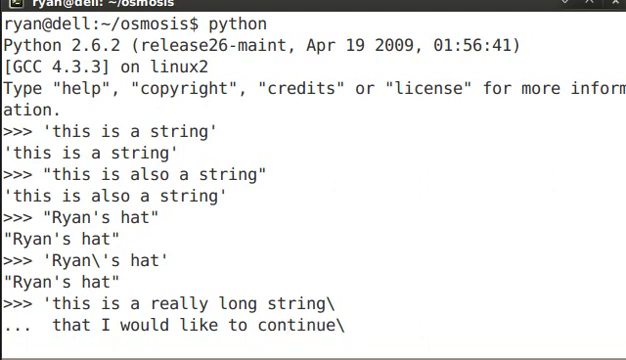
text(for)
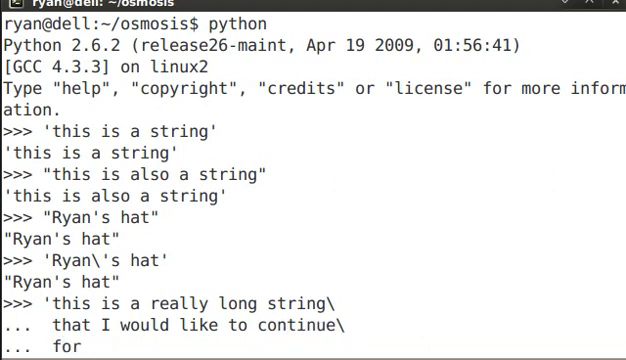
text(us)
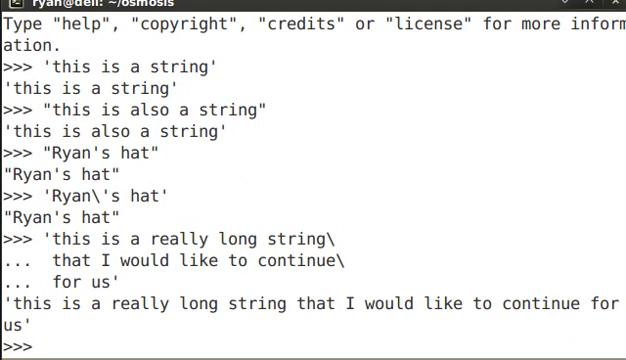
Step: Evaluate the triple-quoted 'this is a multi / line string / for us to test' across three lines
text(''')
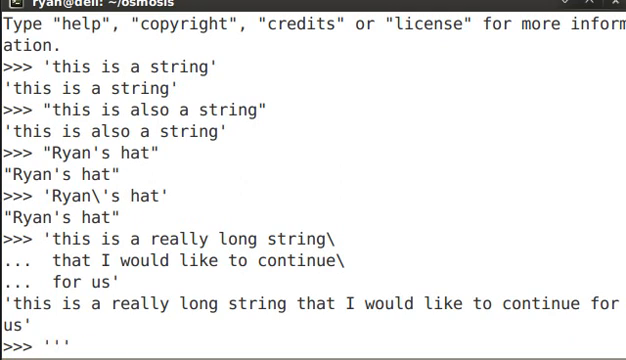
text(this is a multi)
text(line string)
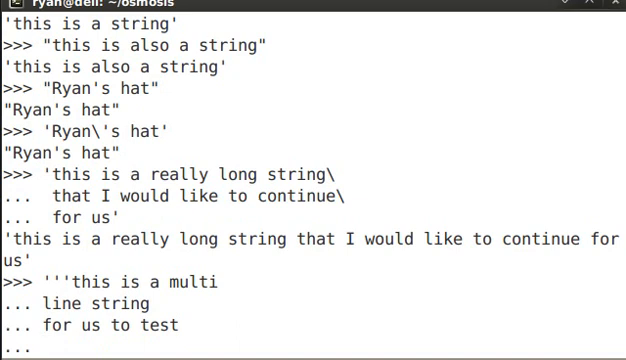
text(''')
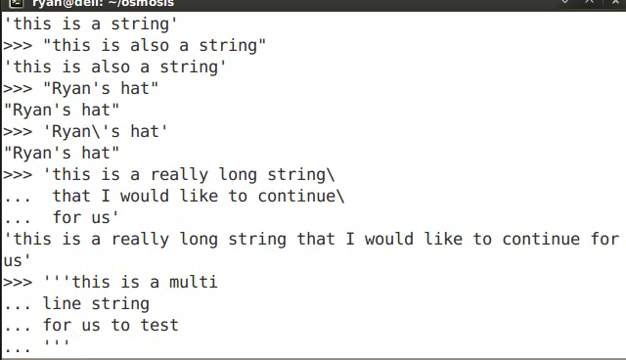
key(Return)
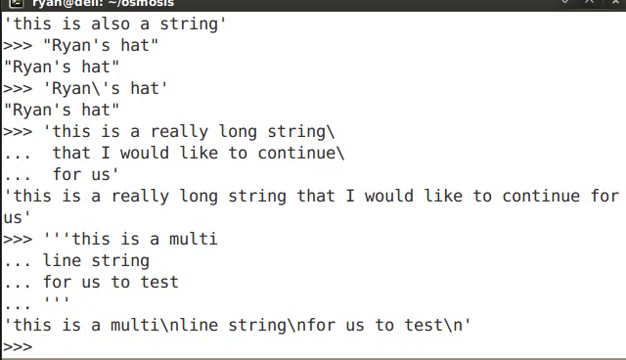
text(print)
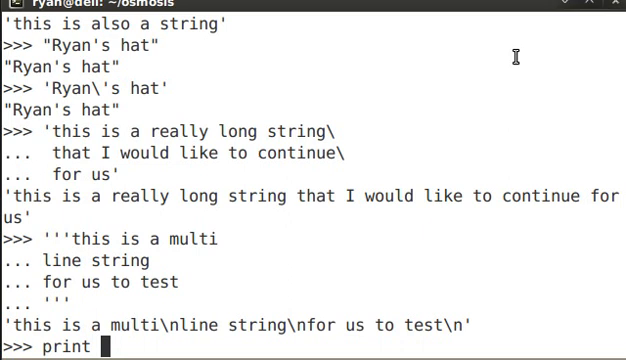
Step: Print '''this is a multi / line string / for testing''' as three output lines
text(''')
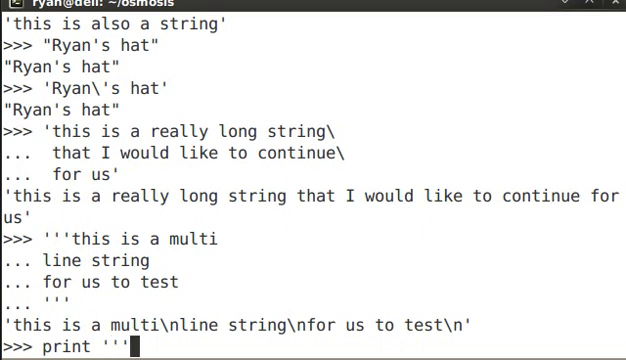
text(this is a multi)
text(line)
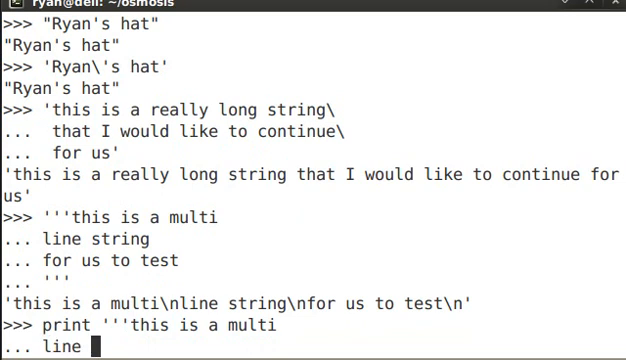
text(string)
text(for testing''')
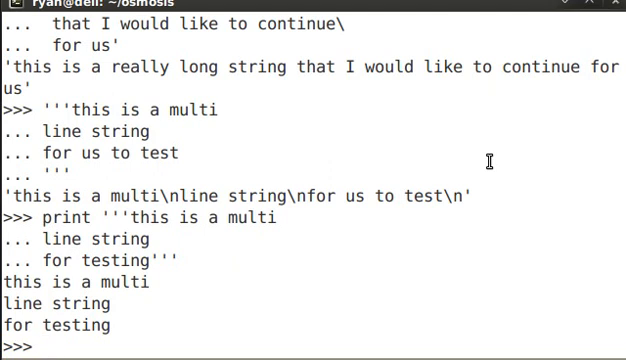
Step: Assign foo = 'hello' + ' world'
text(foo)
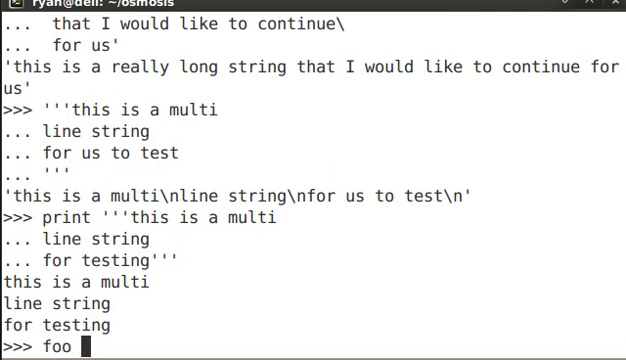
text(= ')
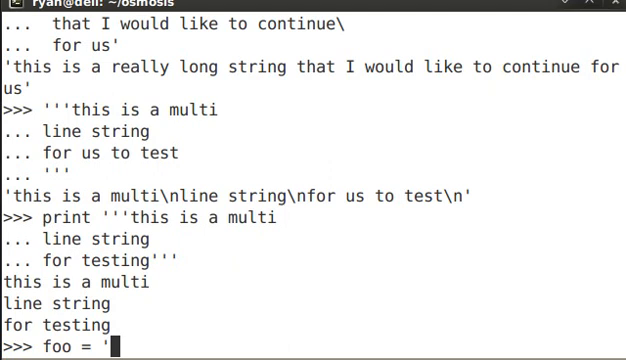
text(hel)
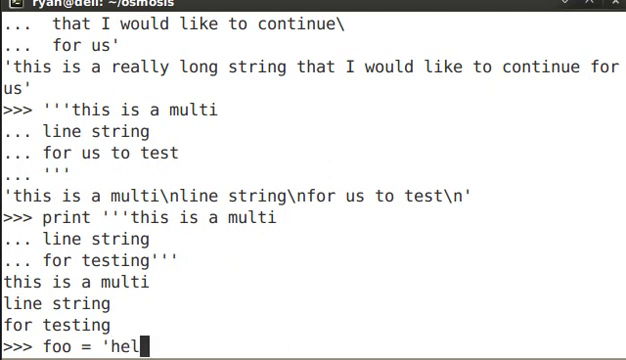
text(lo' + w)
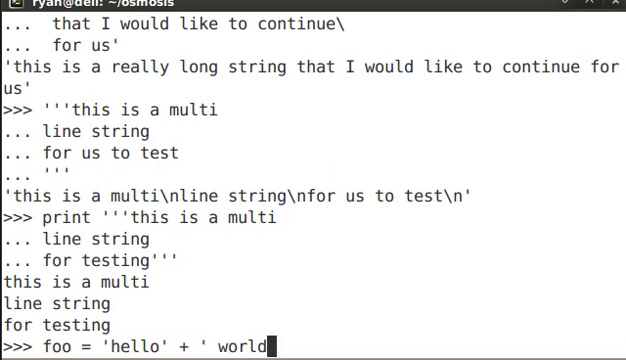
text(')
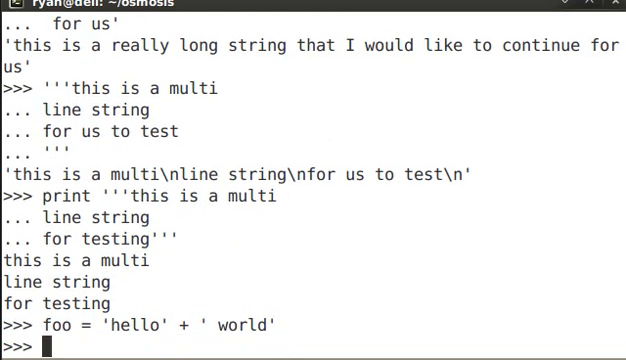
Step: Print foo as hello world and evaluate foo * 3
text(print foo)
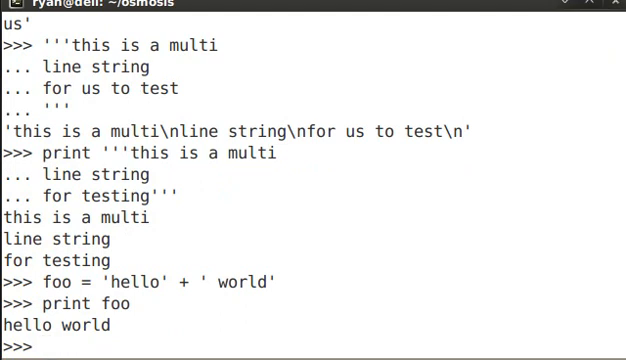
text(foo)
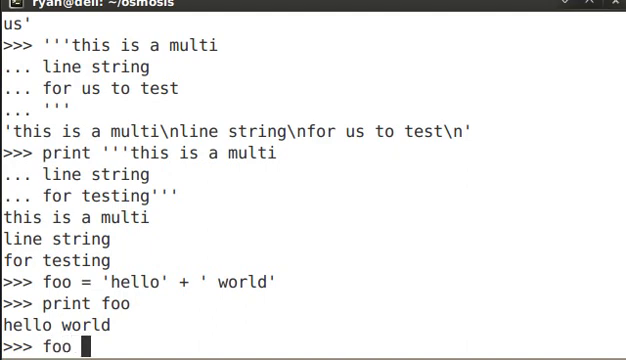
text(* 3)
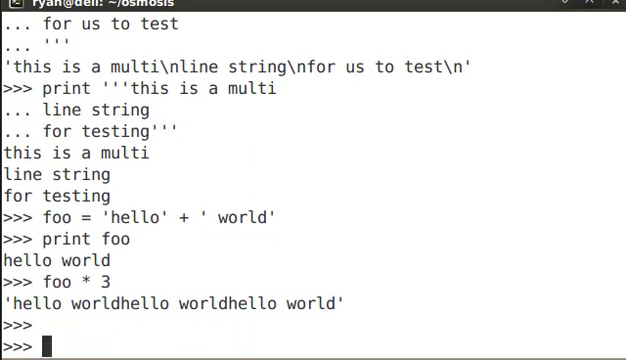
text(')
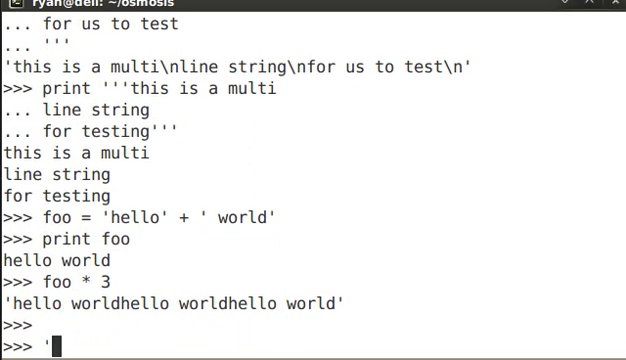
text(part' 'another parth)
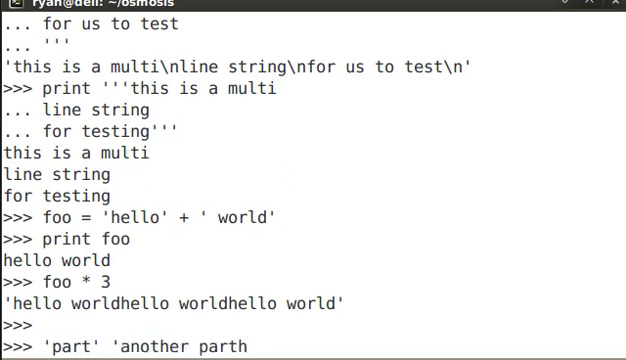
Step: Enter 'part' 'another part' to get 'partanother part'
text(')
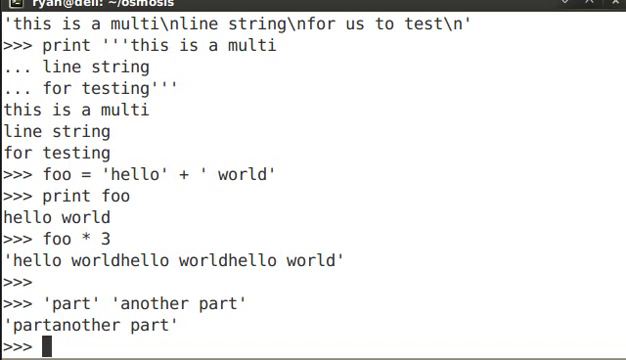
Step: Enter 'part'.strip() 'another part' and get SyntaxError: invalid syntax
text('part)
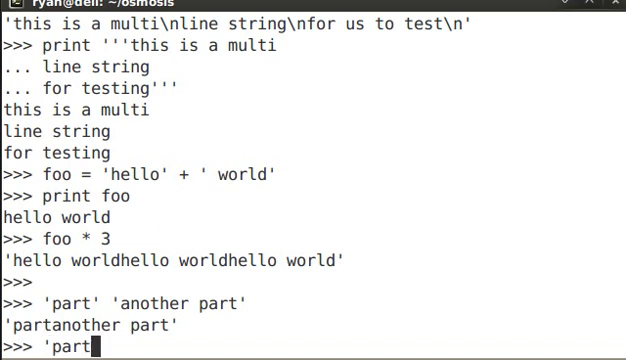
text(.st)
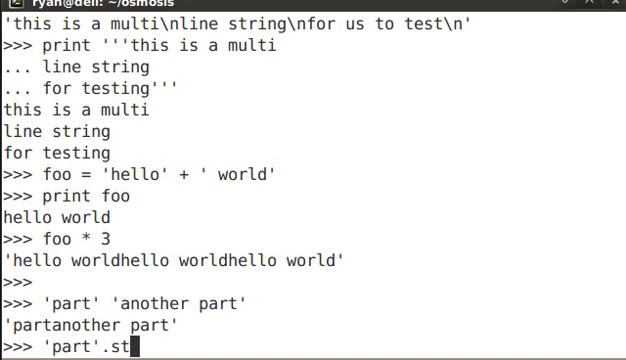
text(rip())
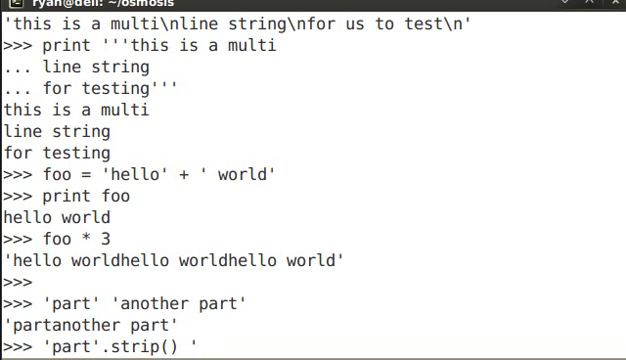
text('another parth)
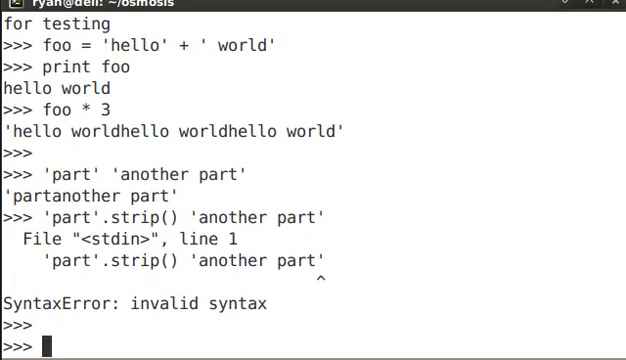
mouse_move(335, 238)
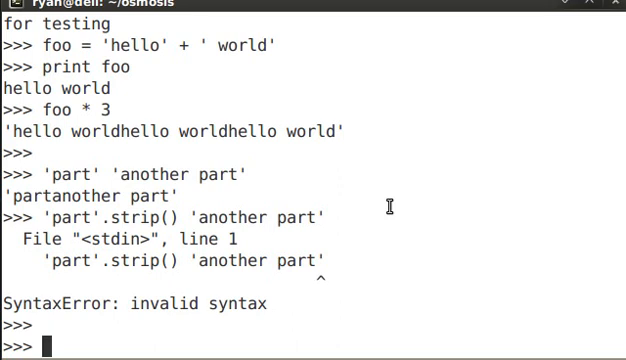
Step: Assign foo = 'string' and index foo[0], foo[1], foo[2], getting 's', 't', 'r'
text(foo)
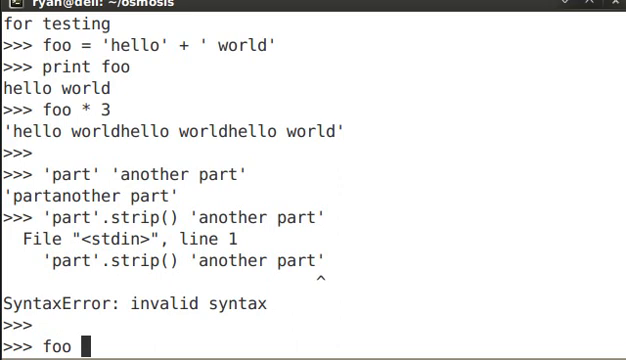
text(=)
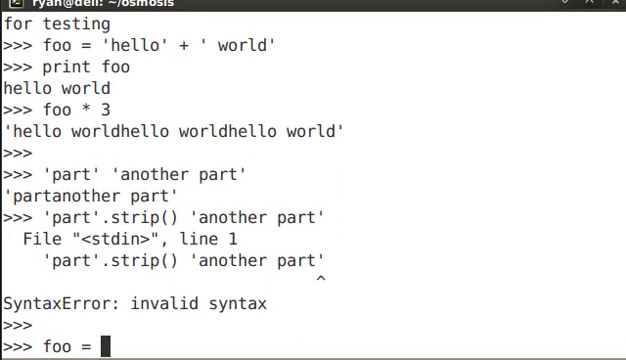
text('string')
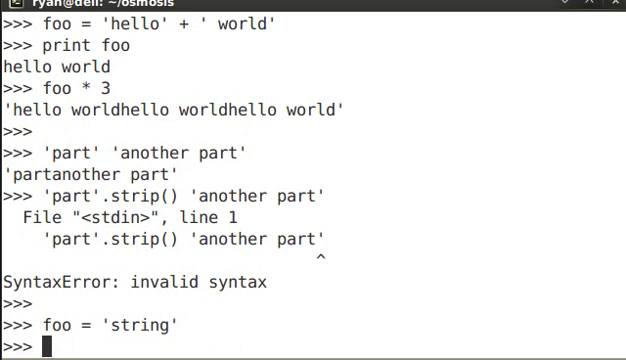
text(foo[)
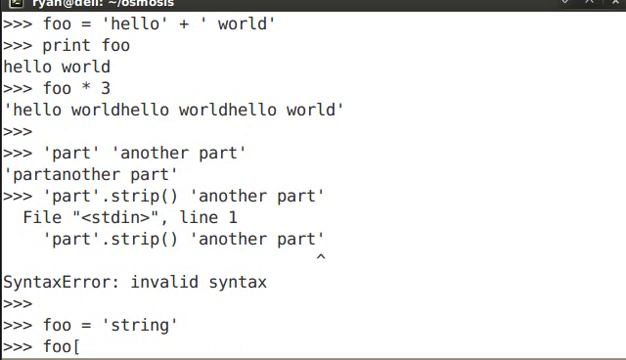
text(0)
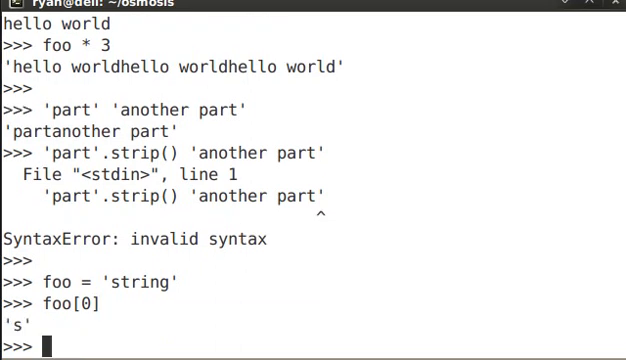
text(foo[1)
text(foo[2)
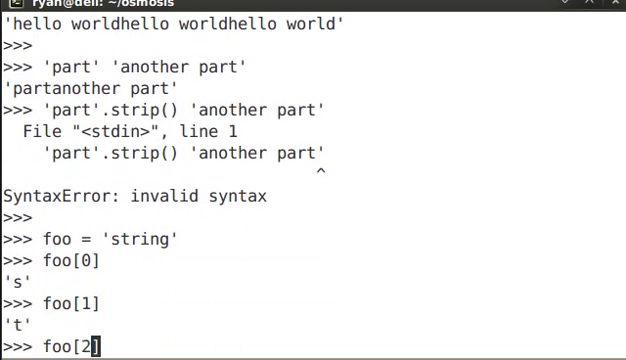
key(Return)
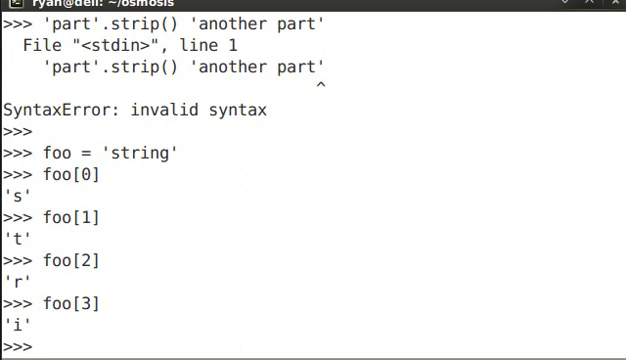
Step: Evaluate foo[0:], foo[0:-1] and foo[2:4], returning 'string', 'strin' and 'ri'
text(foo)
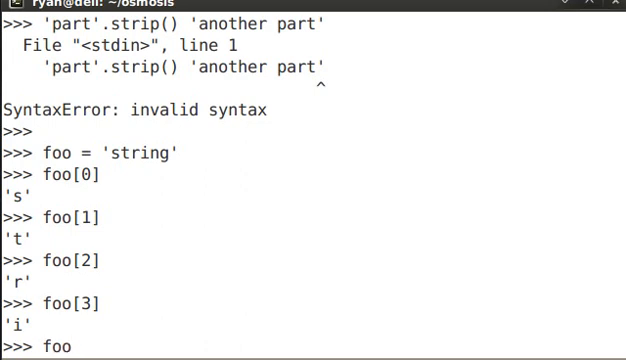
text([)
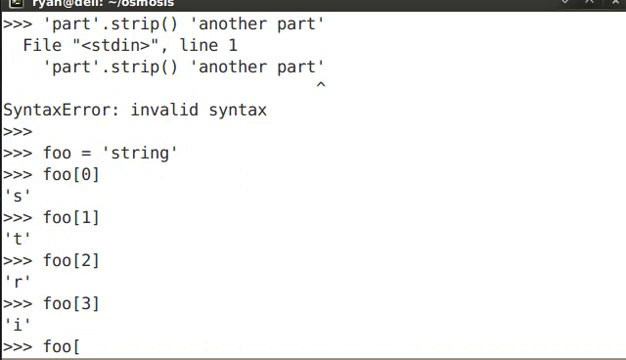
text(0:)
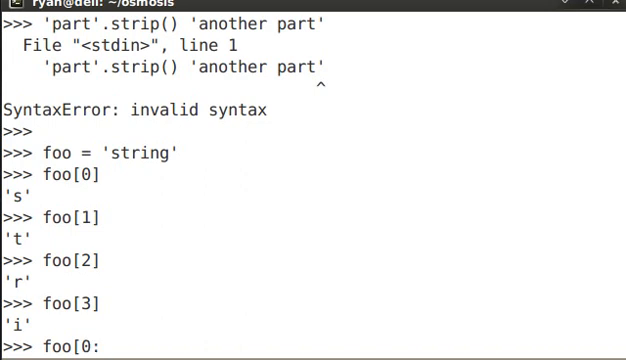
text(])
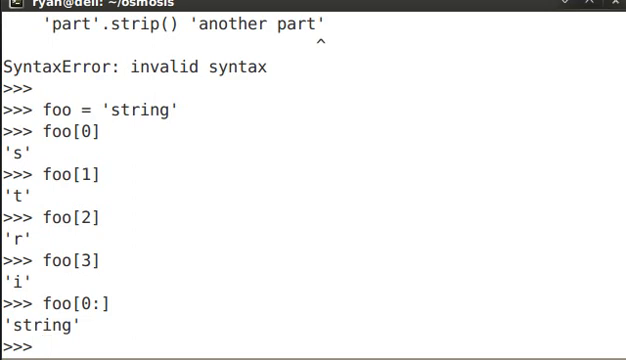
text(foo[0:)
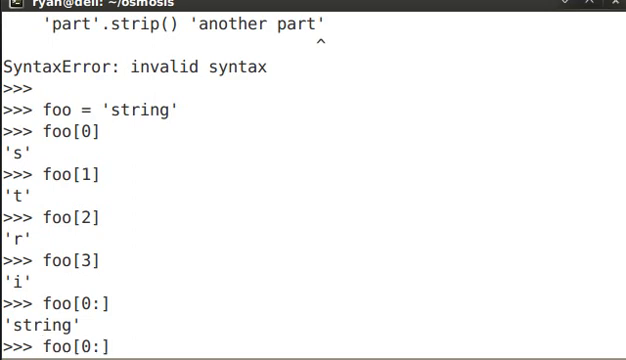
text(-)
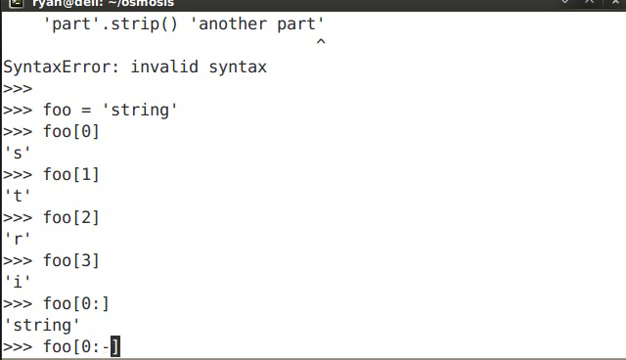
text(1)
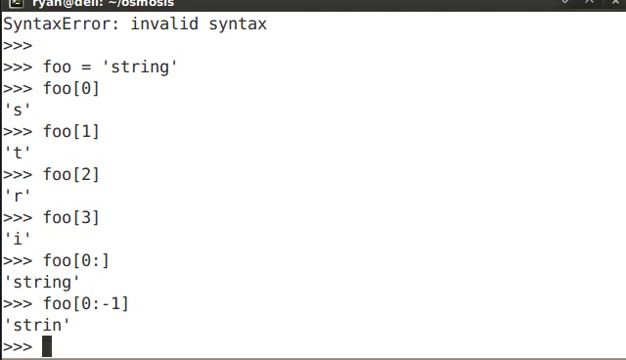
text(foo[2:)
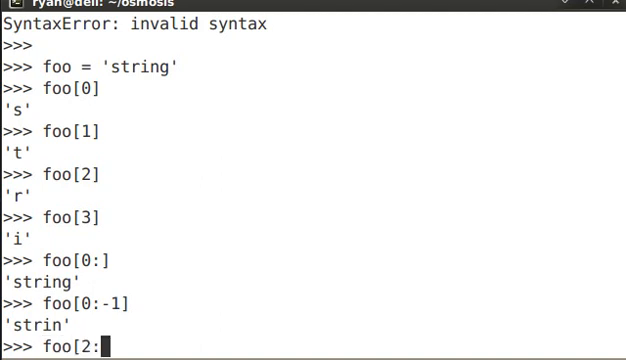
text(4])
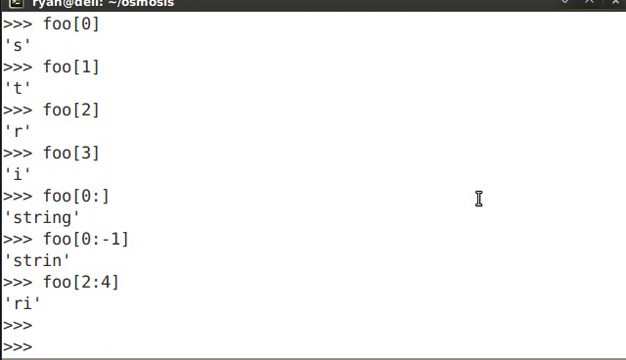
Step: Evaluate foo[2:4] + 'ck' to concatenate the 'ri' slice with 'ck', giving 'rick'
text(foo[2:4])
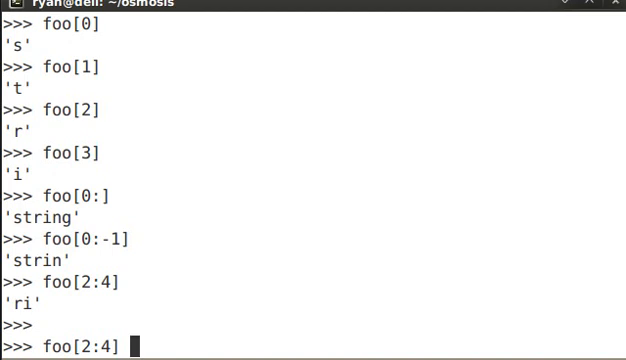
text(+)
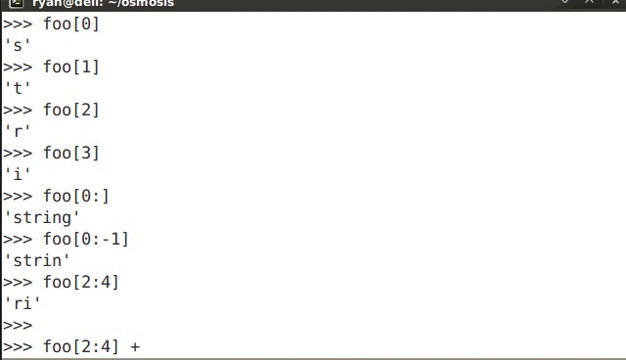
text('ck)
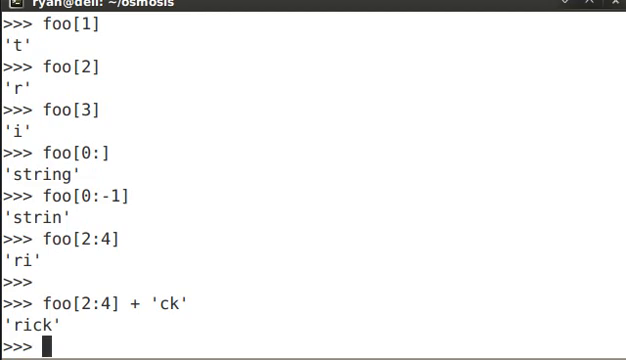
mouse_move(423, 215)
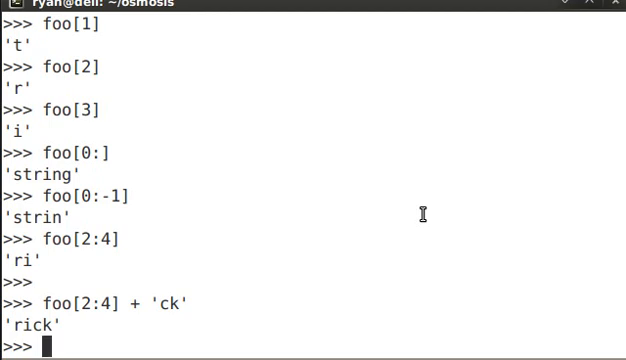
mouse_move(38, 287)
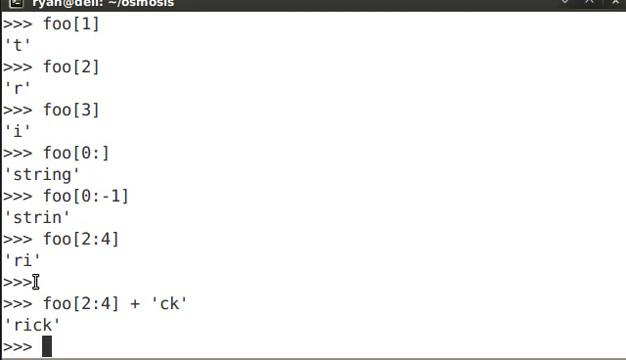
mouse_move(62, 174)
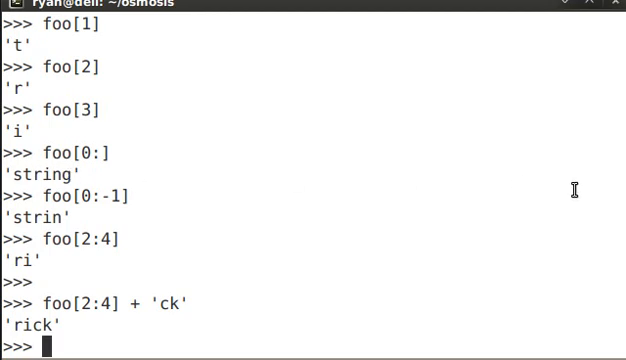
mouse_move(105, 155)
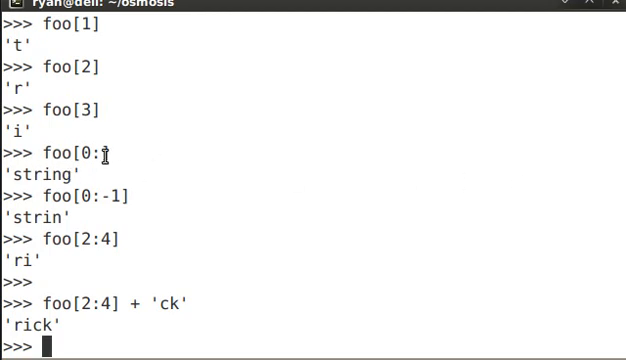
mouse_move(381, 183)
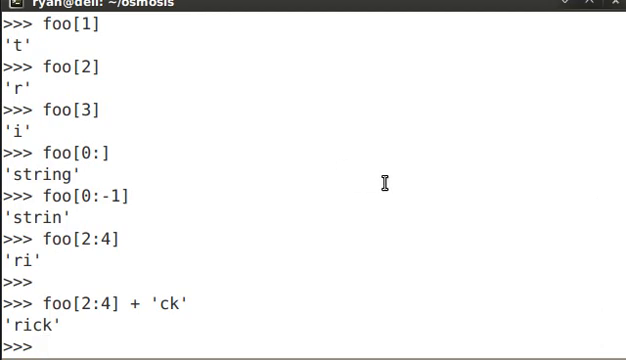
Step: Evaluate foo[2:100] to get 'ring', then change the start to -2 to get 'ng'
text(foo[2:4] + 'ck')
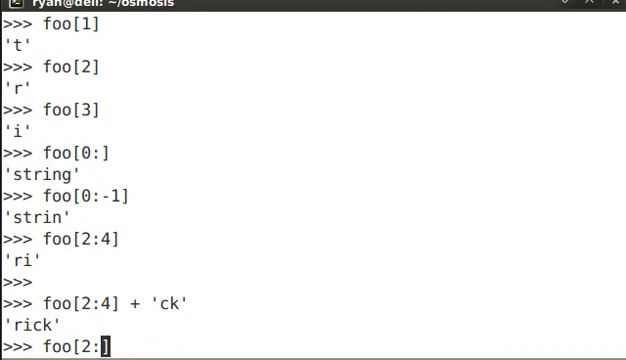
text(100])
key(Return)
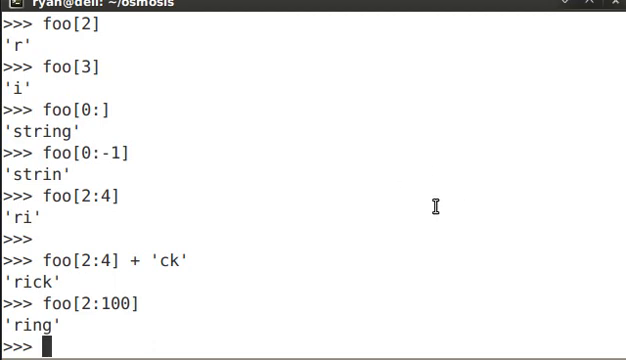
mouse_move(471, 170)
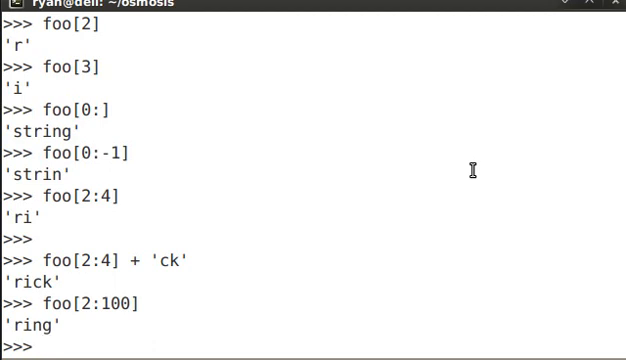
text(foo[2:100])
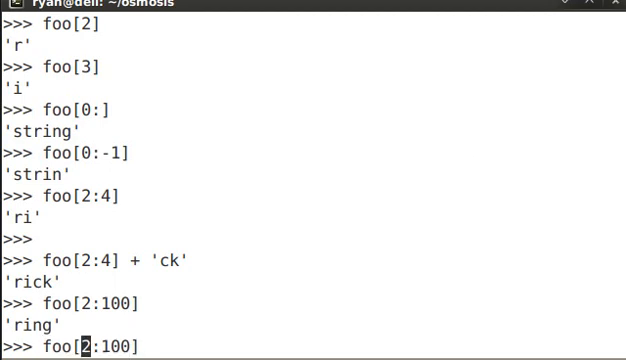
text(-2)
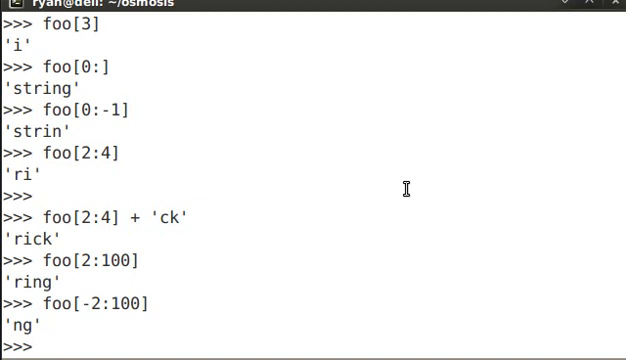
Step: Type len(foo) at the prompt without evaluating it yet
text(len)
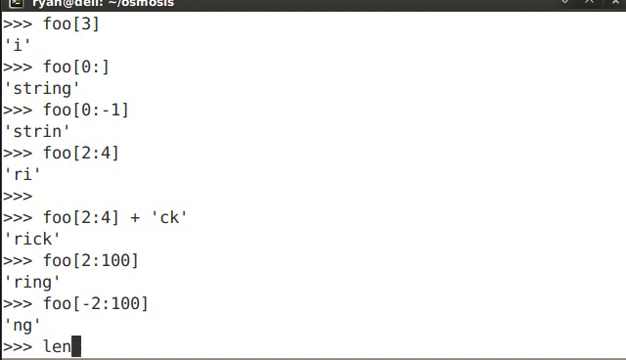
text(()
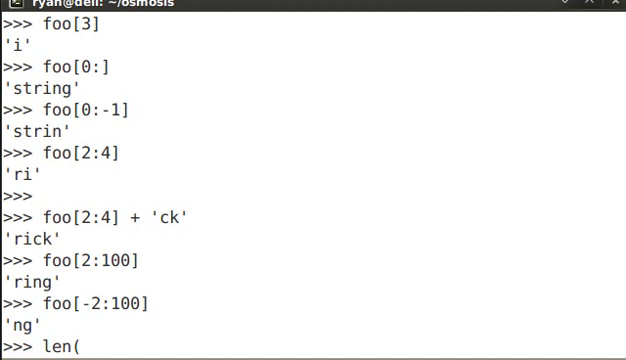
text(foo))
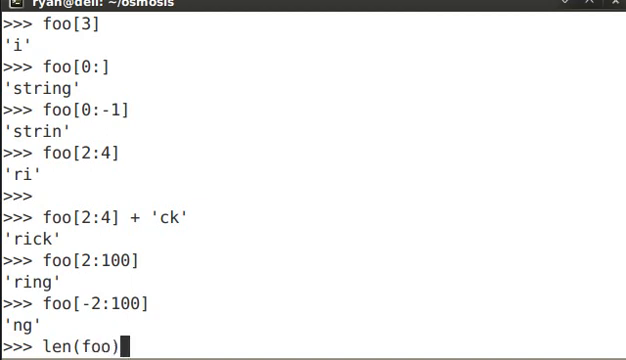